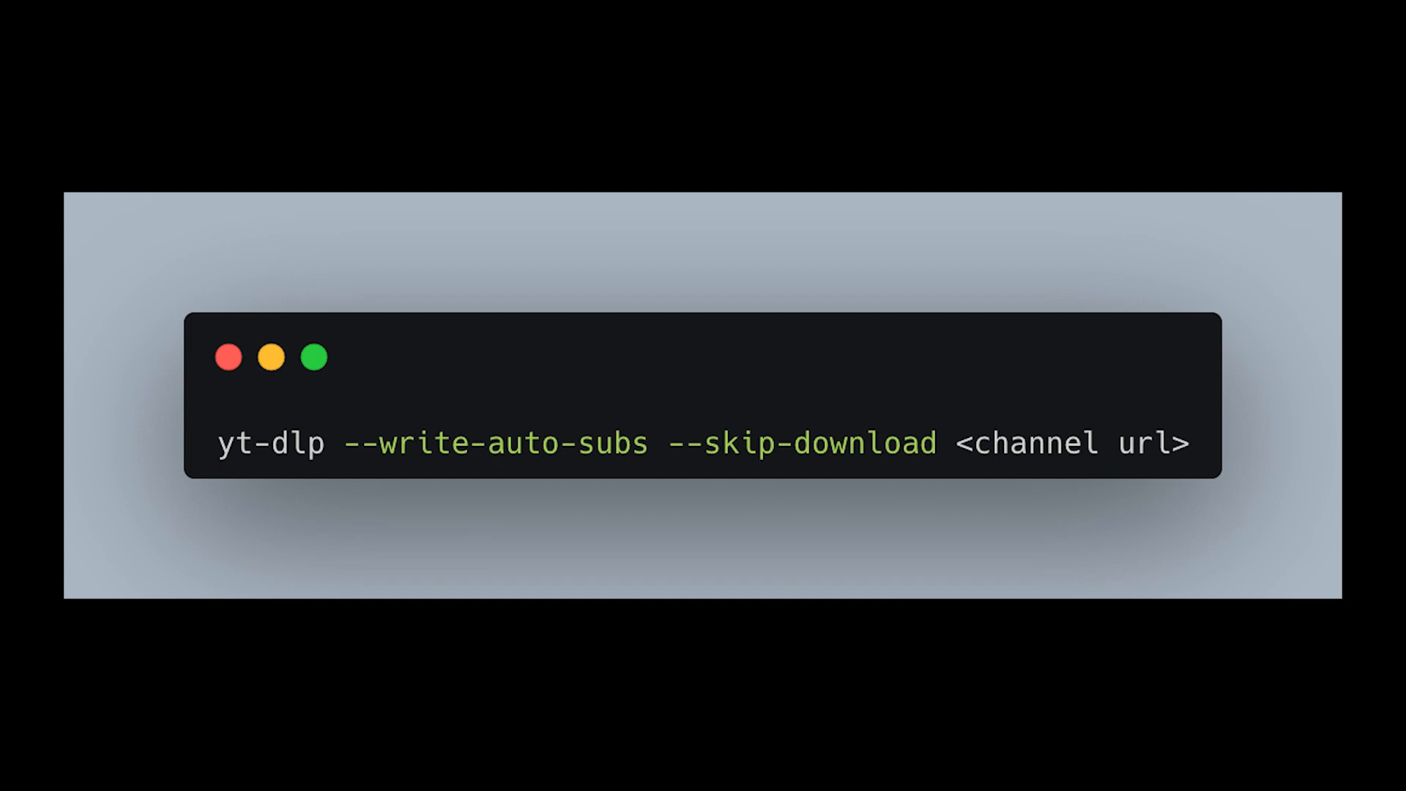
pyautogui.write('"https://www.youtube.com/@TimDillonShow/videos"')
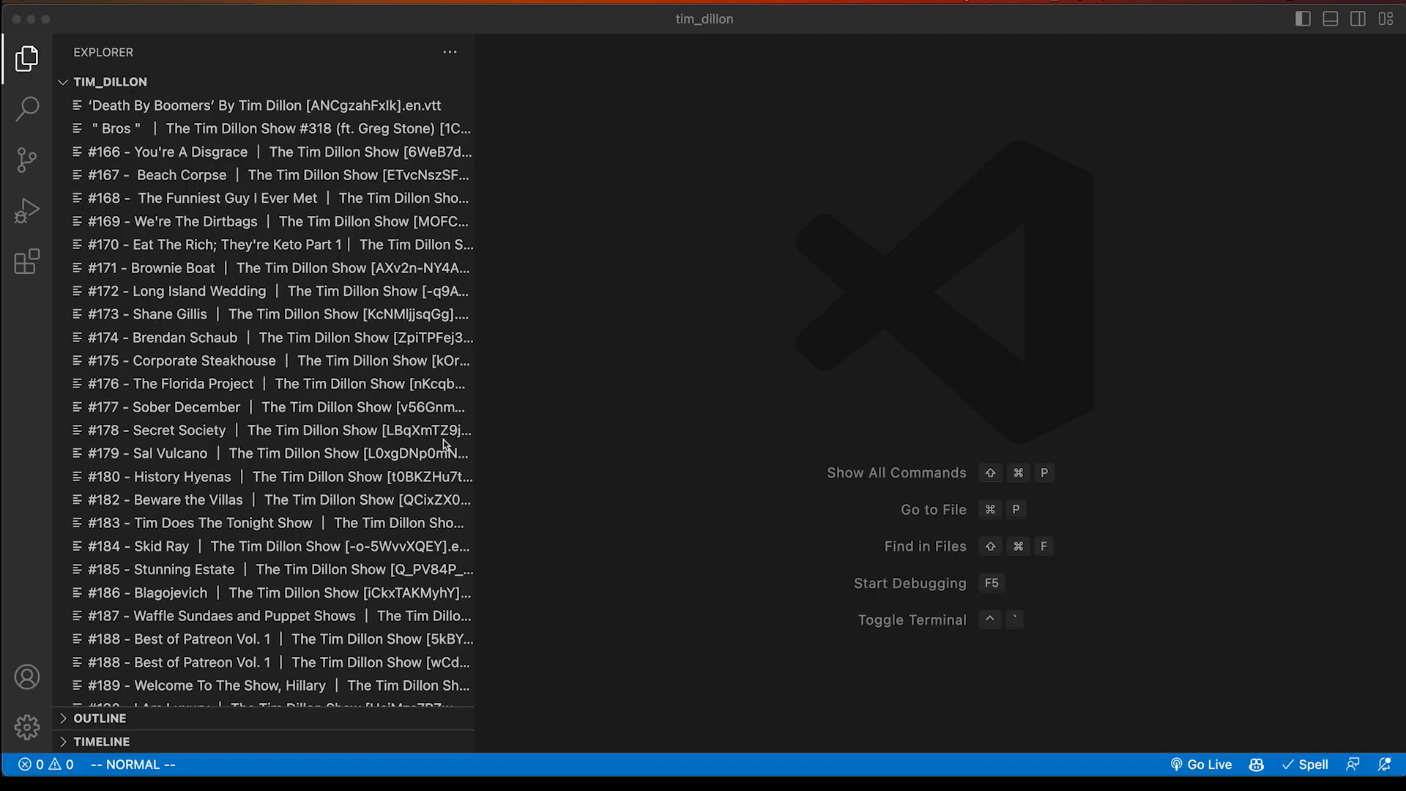
# - Search all downloaded subtitle files for the phrase "it's a real knife"
pyautogui.click(26, 108)
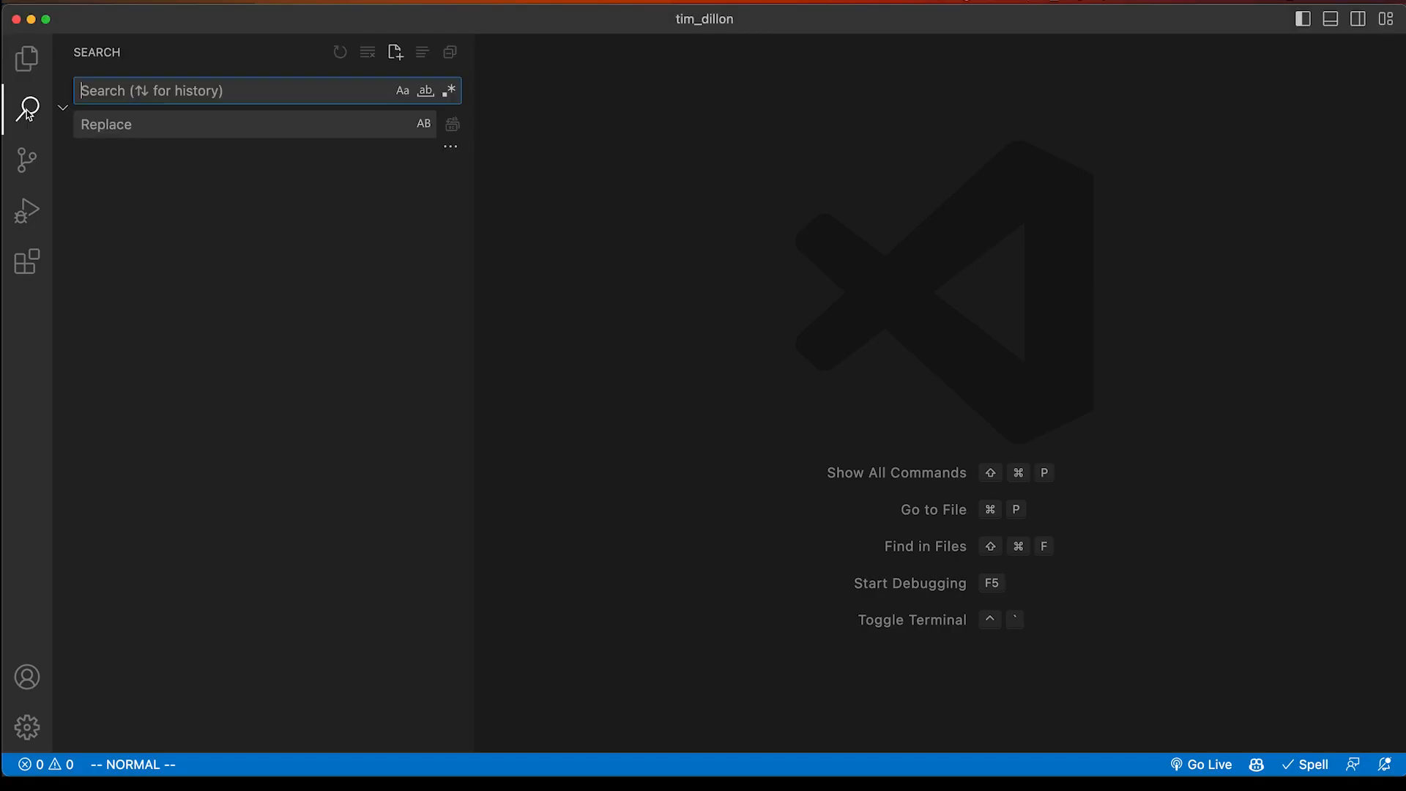
pyautogui.write("it's a real knife")
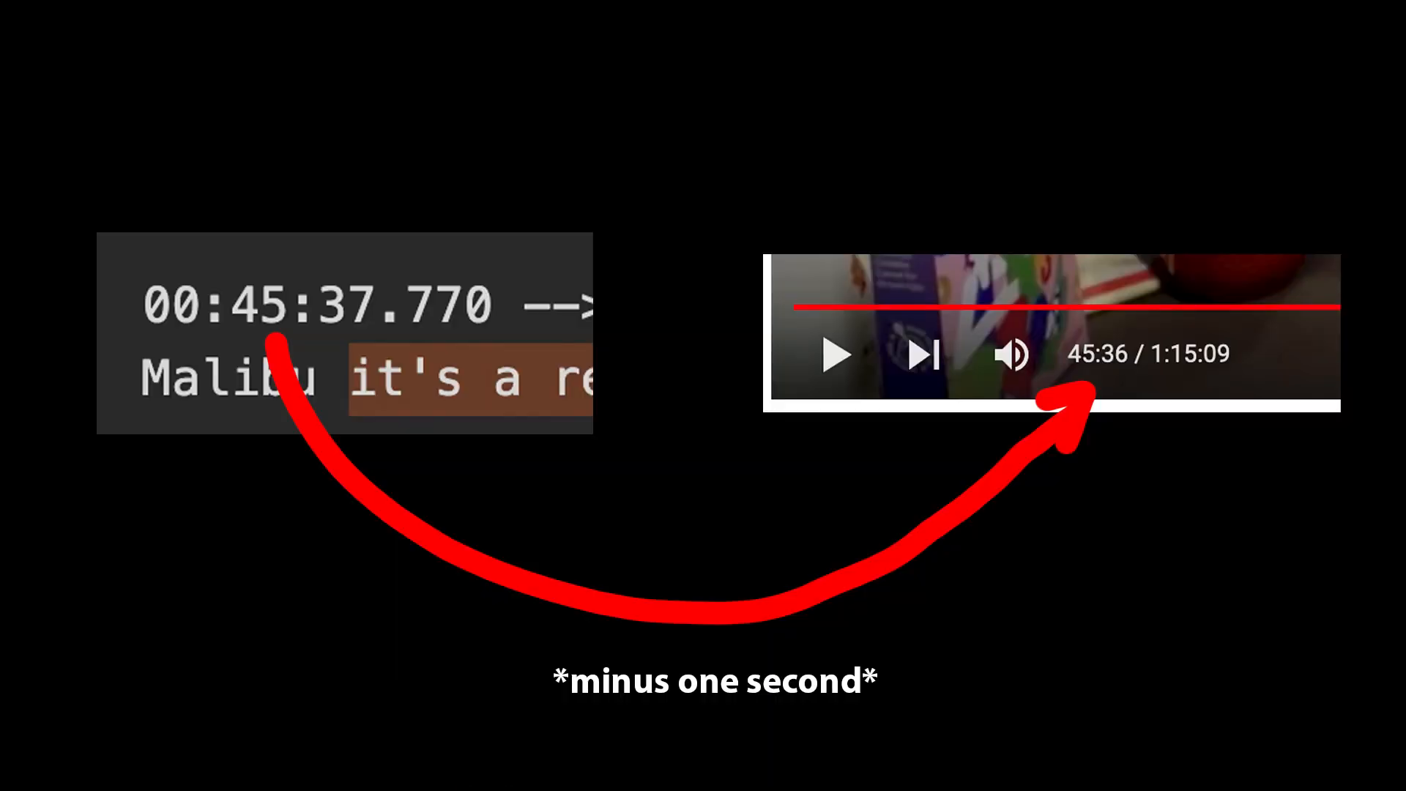
# - Begin the yt-fts command in the terminal after locating the quote at 45:36
pyautogui.write('yt-fts sear')
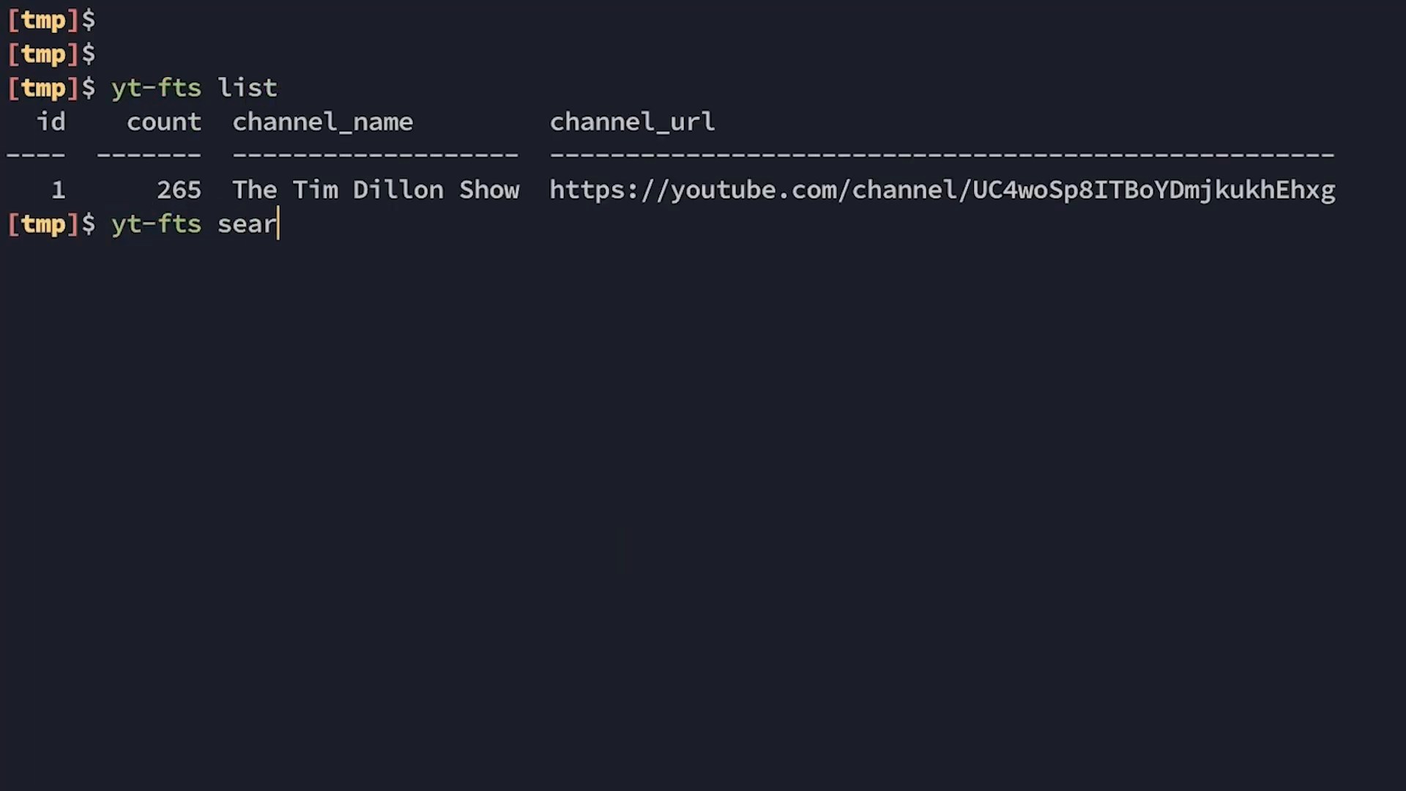
# - Search the channel for "knife fight in malibu" and follow a result's timestamped video link
pyautogui.write('ch "knife fight in malibu" --channel')
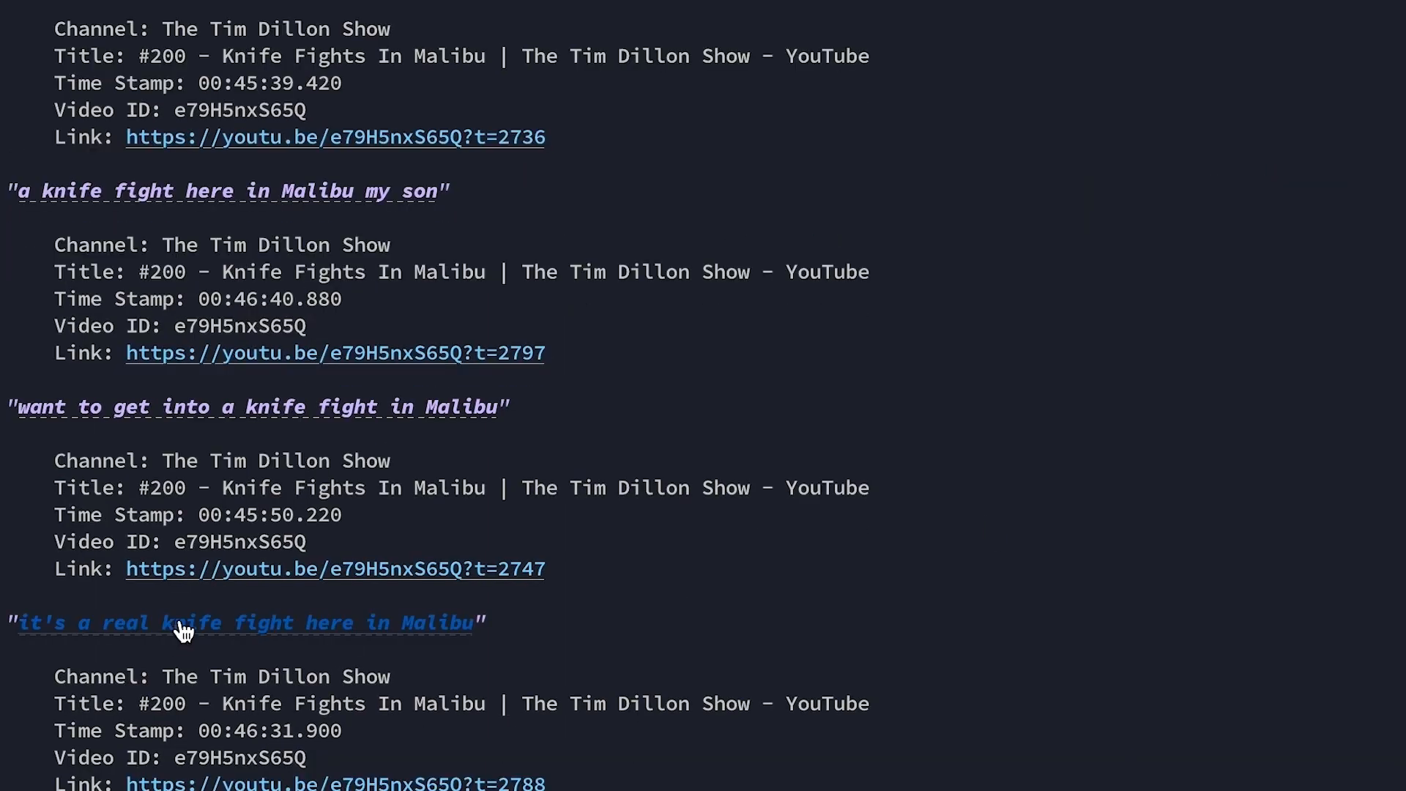
pyautogui.click(179, 624)
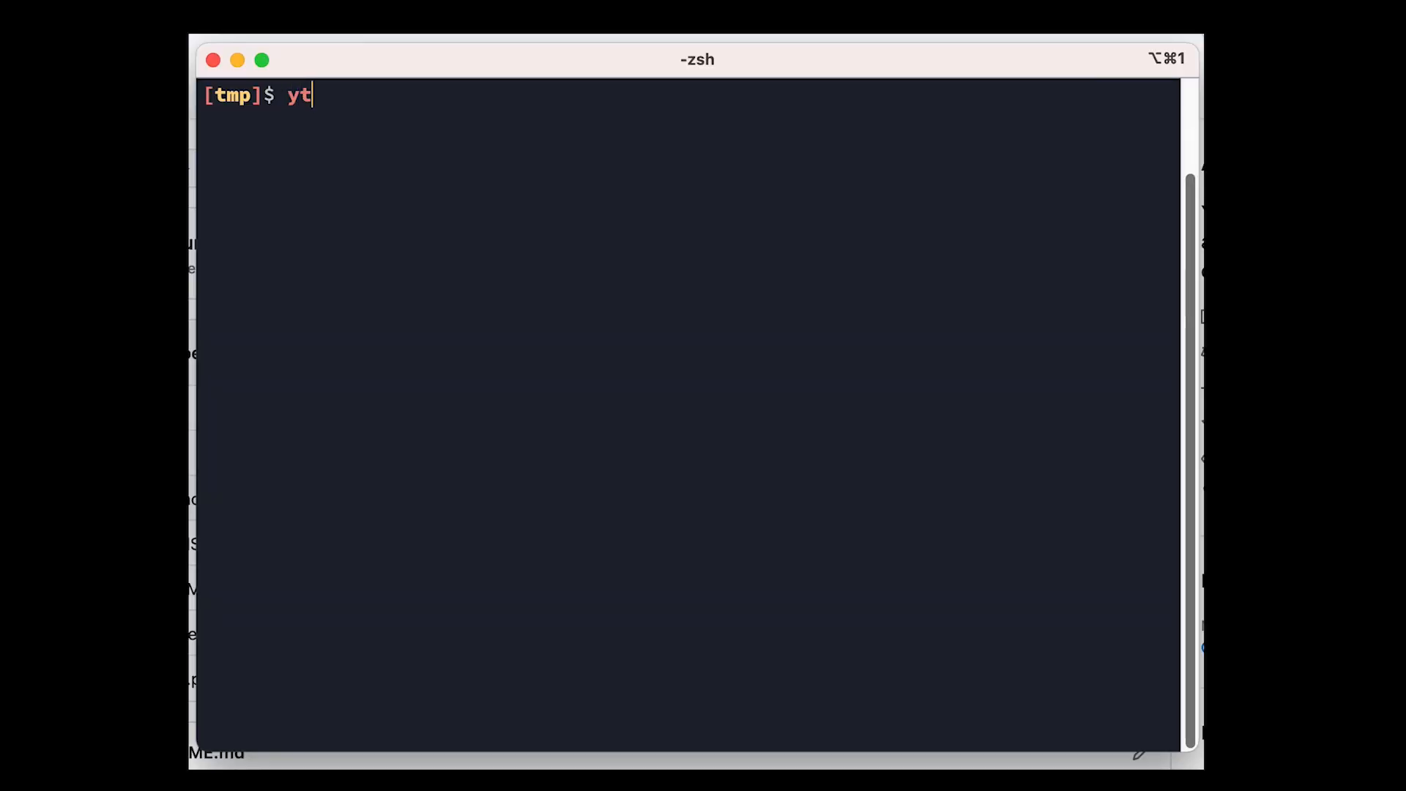
# - Start a yt-fts download command with the quoted channel URL
pyautogui.write('-fts downlo')
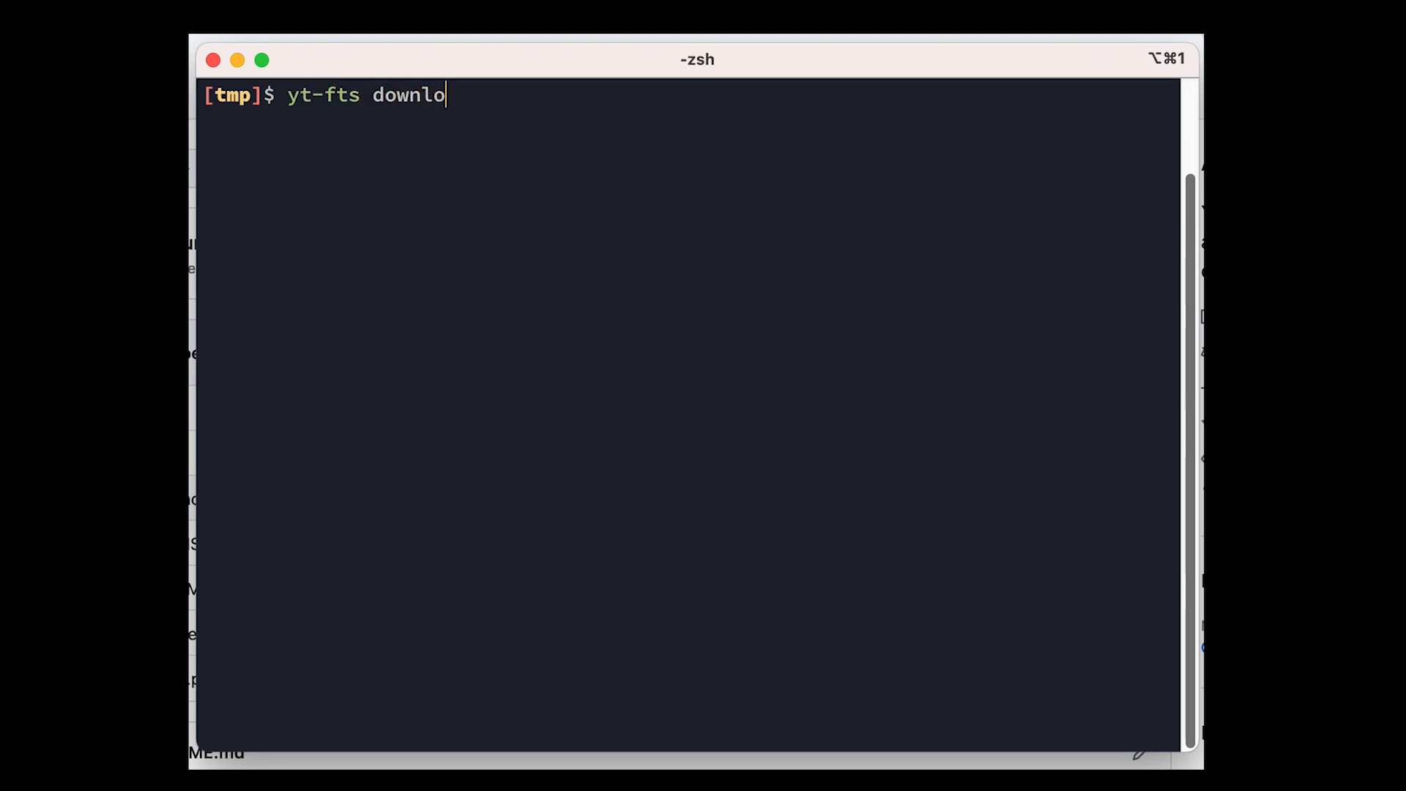
pyautogui.write('ad "')
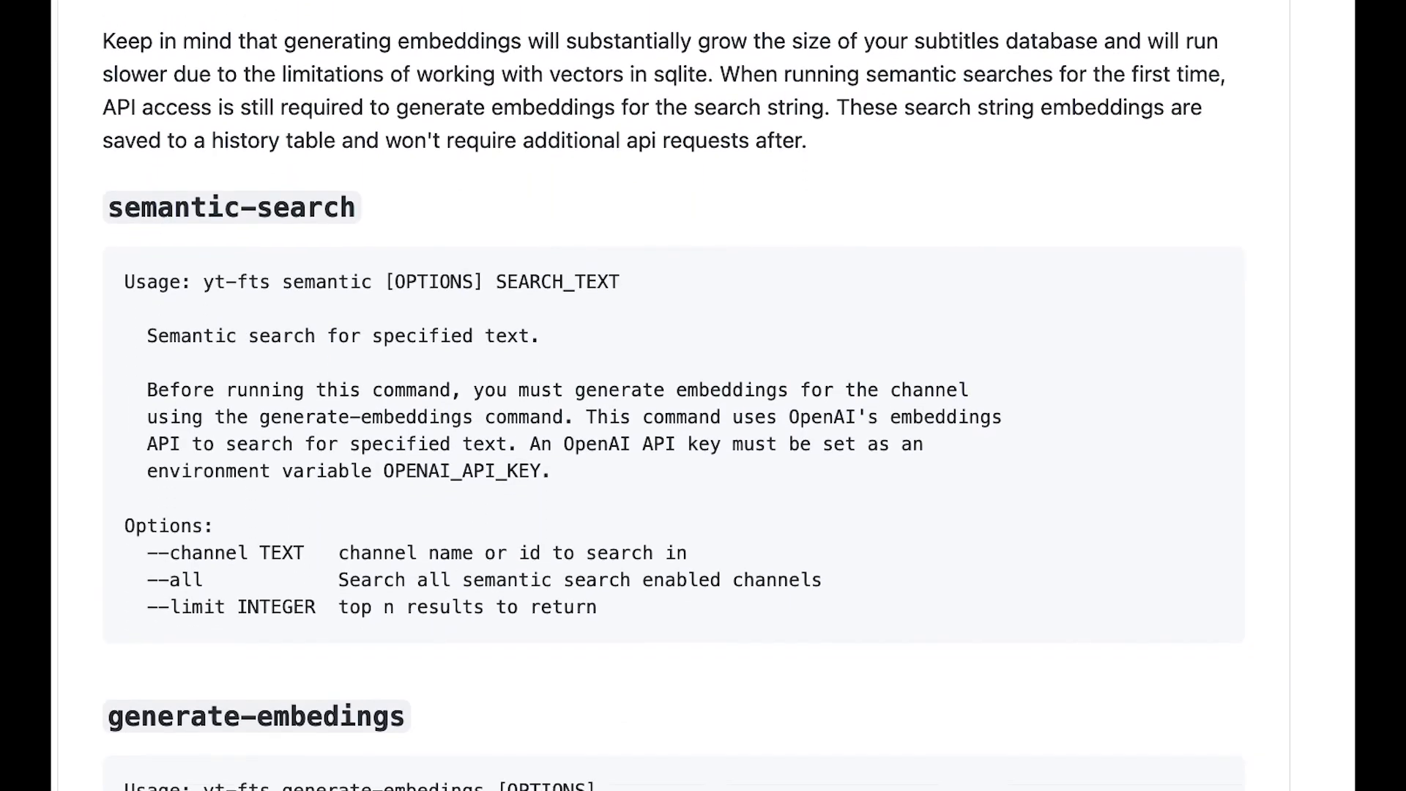
# - Scroll the yt-fts README to the semantic-search and generate-embeddings sections
pyautogui.scroll(-3)
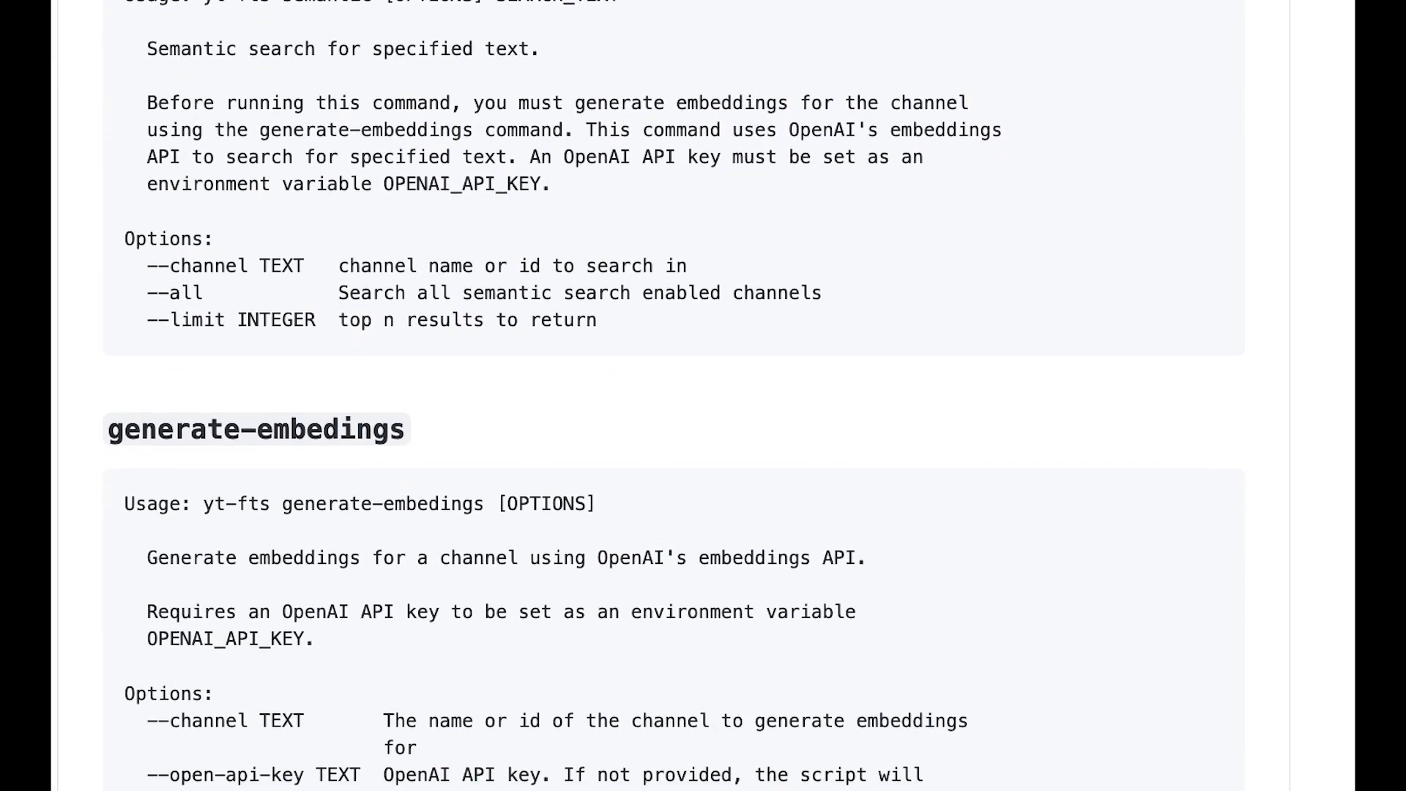
pyautogui.scroll(-3)
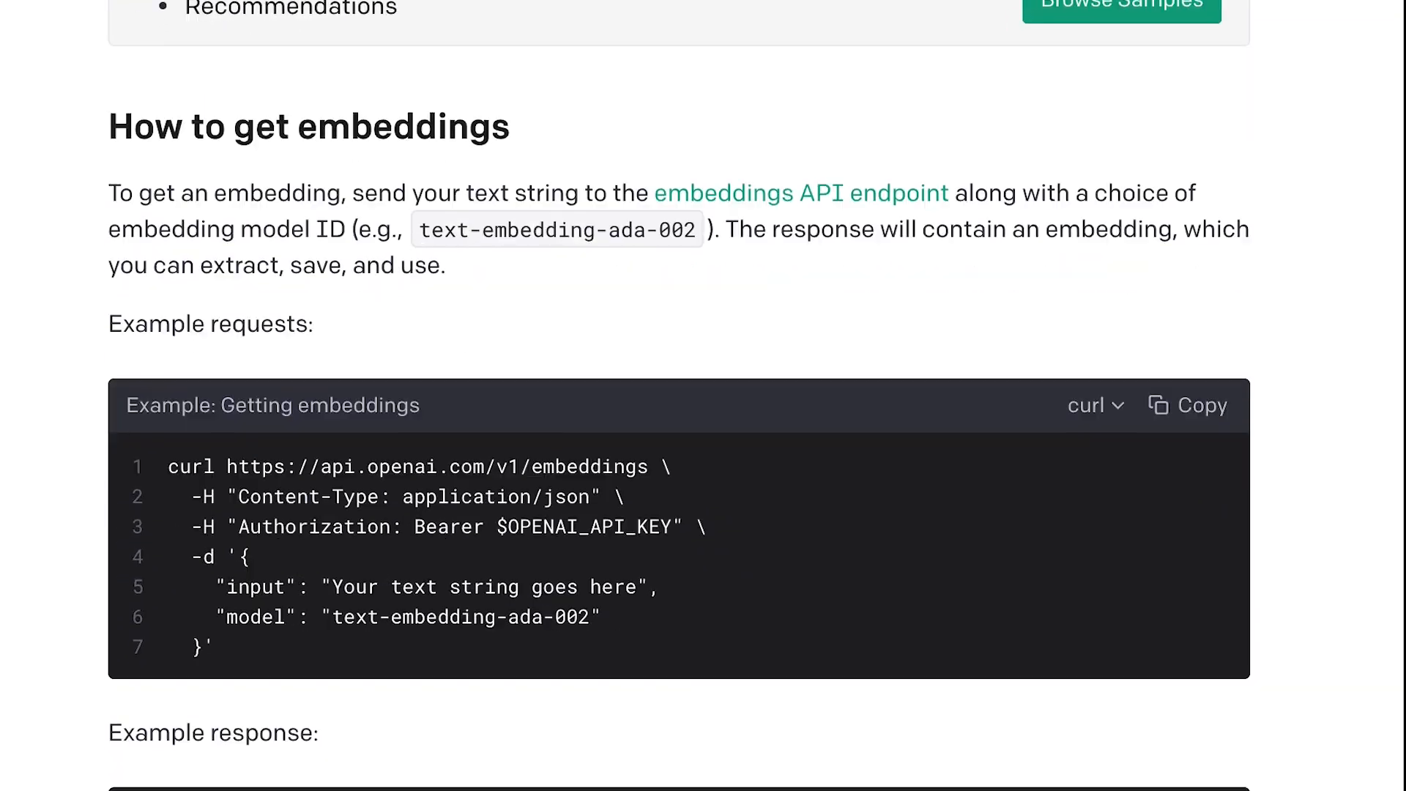
# - Scroll the OpenAI embeddings guide to the embedding models table
pyautogui.scroll(-3)
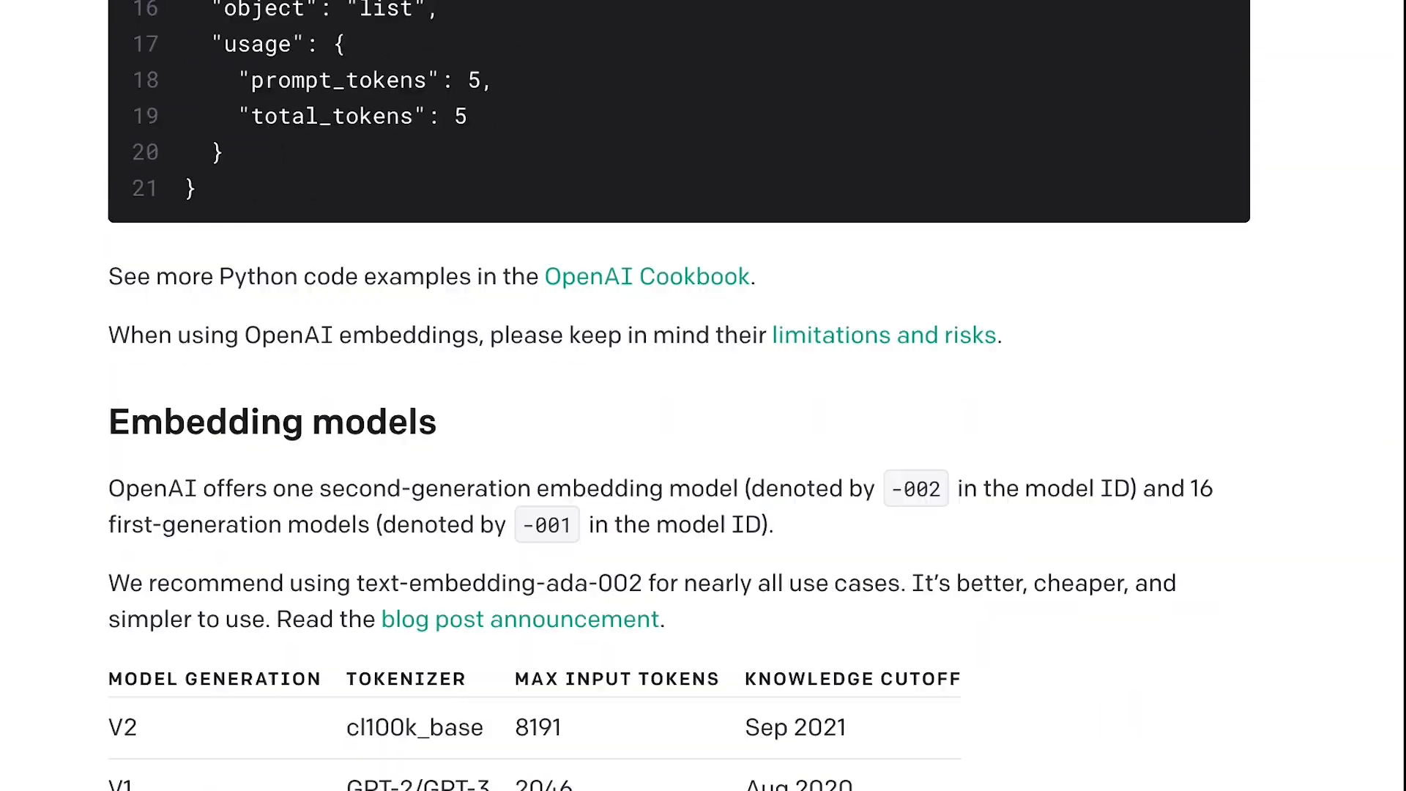